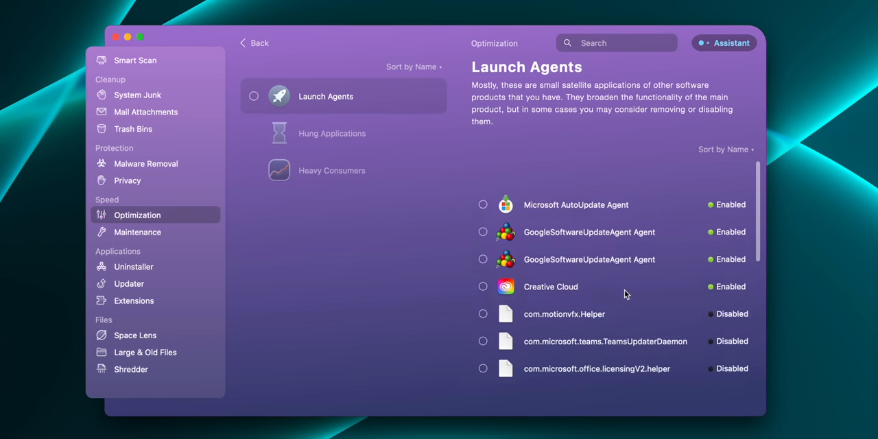
Remove the Microsoft AutoUpdate Agent launch agent, completing cleanup of one item
click(482, 205)
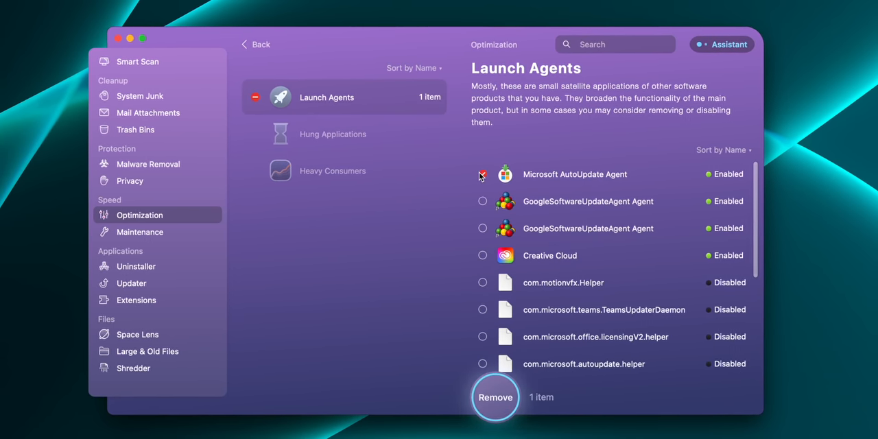
click(494, 398)
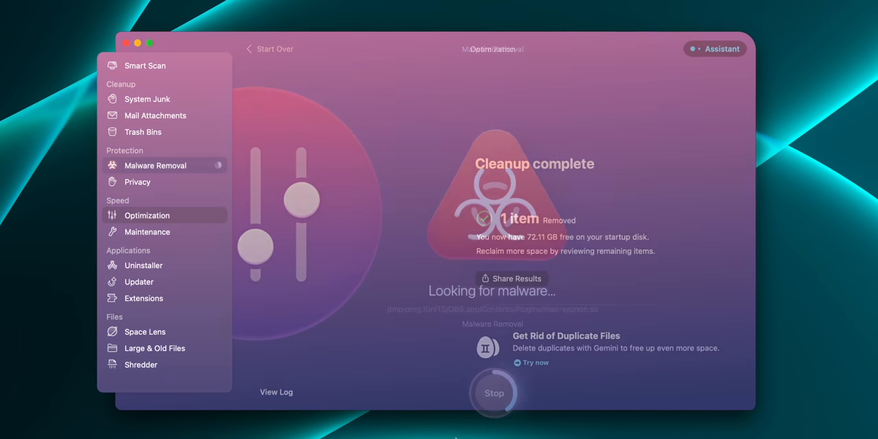
Run a Malware Removal scan that finishes reporting nothing found
click(155, 165)
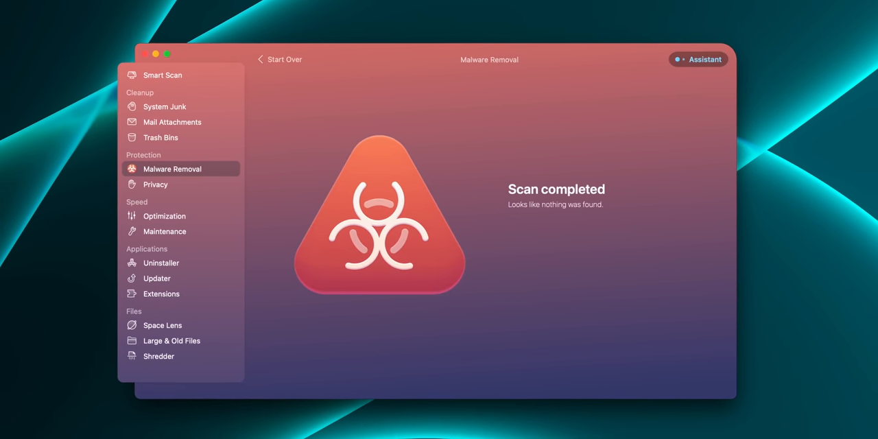
View the Macintosh HD map in Space Lens, then start a Smart Scan finding 7.87 GB of junk
click(162, 324)
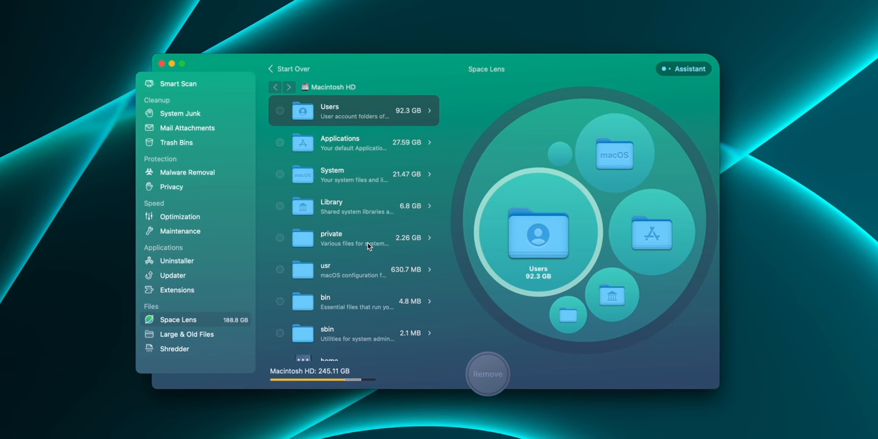
click(178, 82)
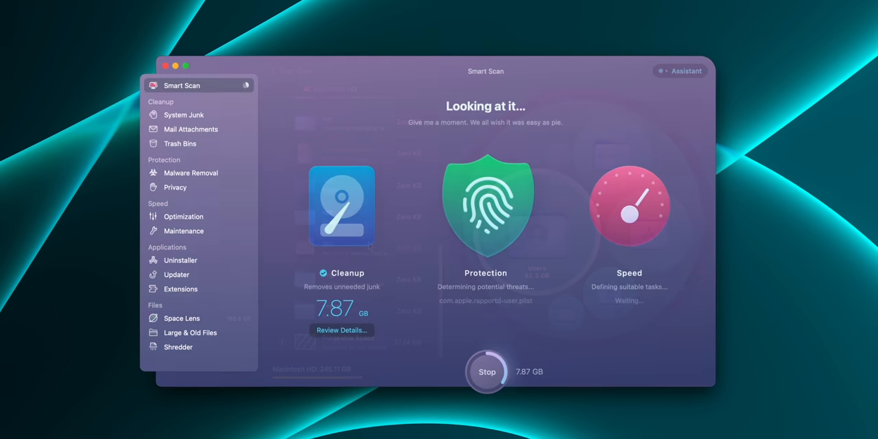